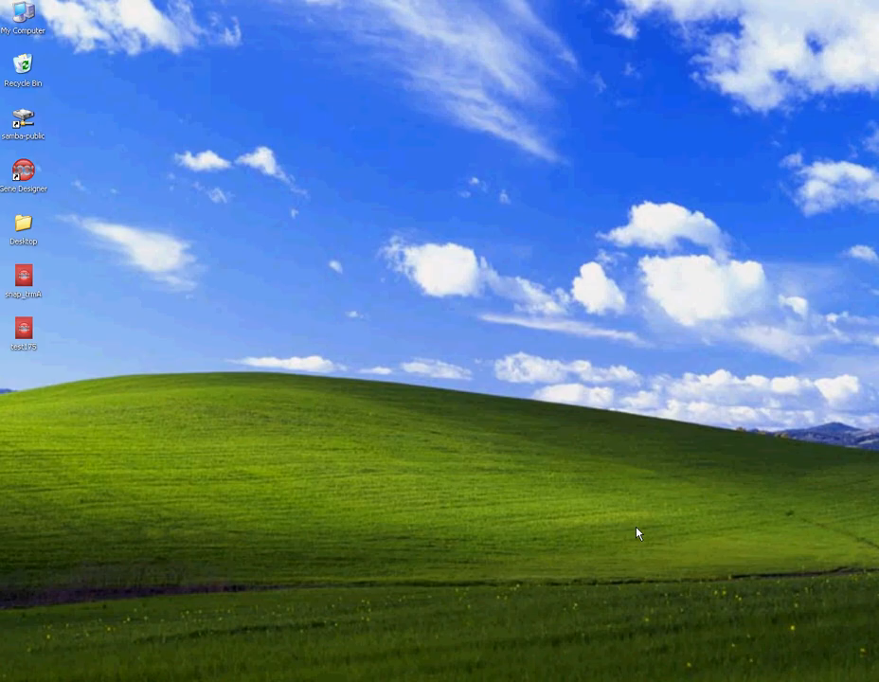
mouse_move(660, 516)
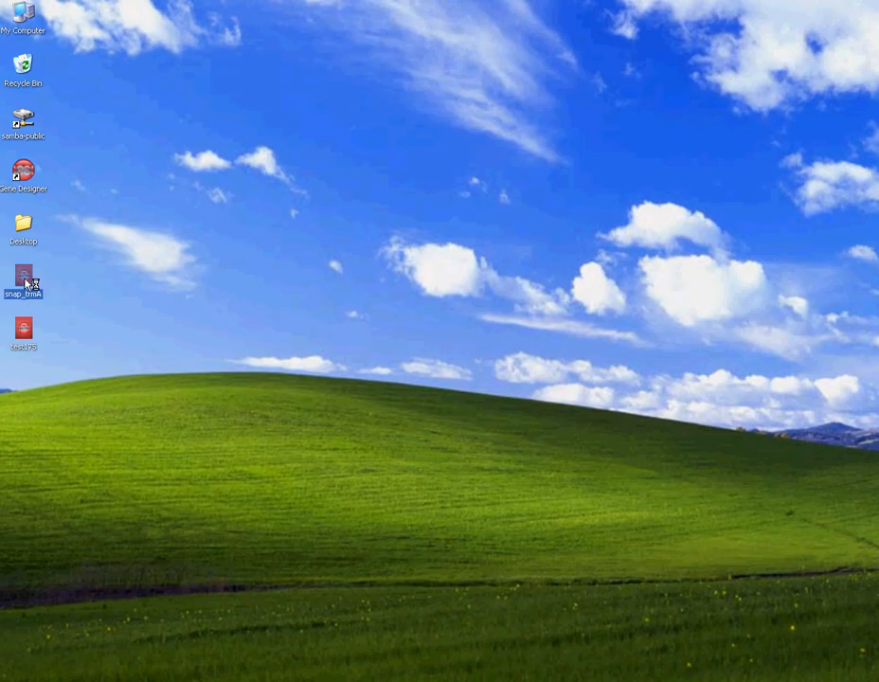
Launch GeneDesigner from the desktop so the snap_trnA project opens with pT7-SNAP
double_click(23, 275)
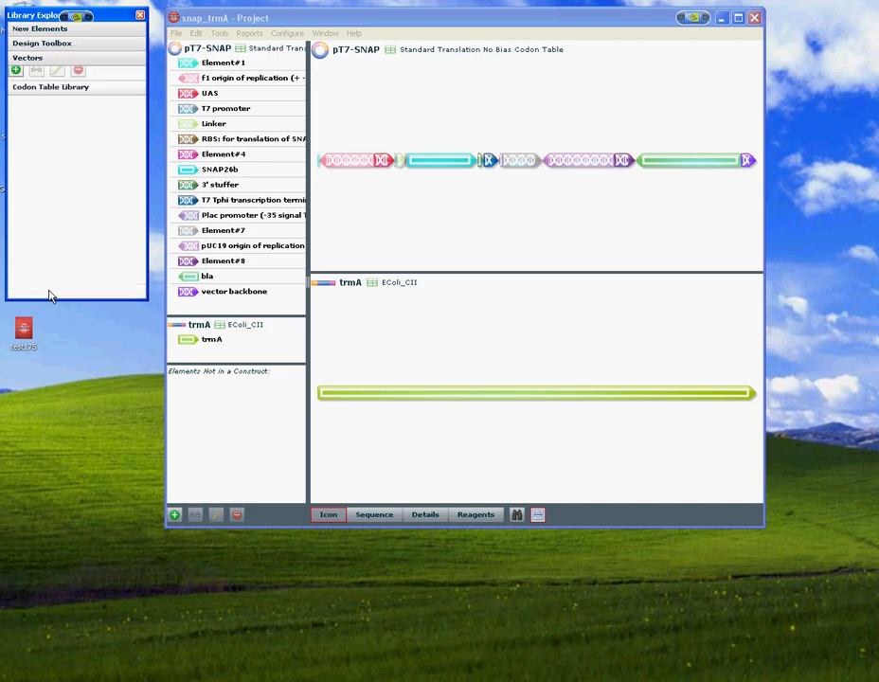
Show the codon table library and locate the f1 origin, vector backbone, Element#8 and Plac promoter on the map
left_click(50, 87)
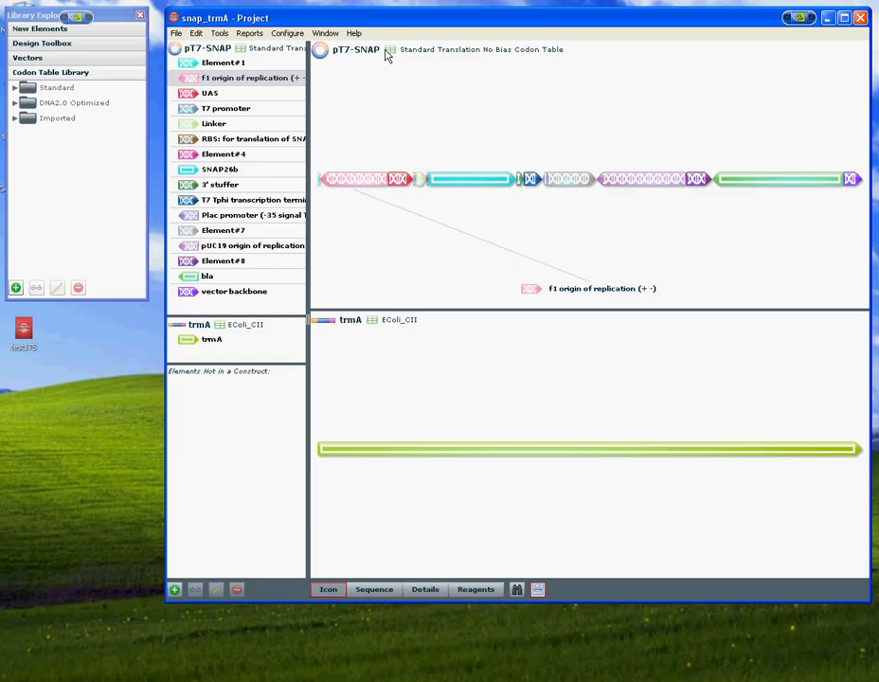
mouse_move(360, 190)
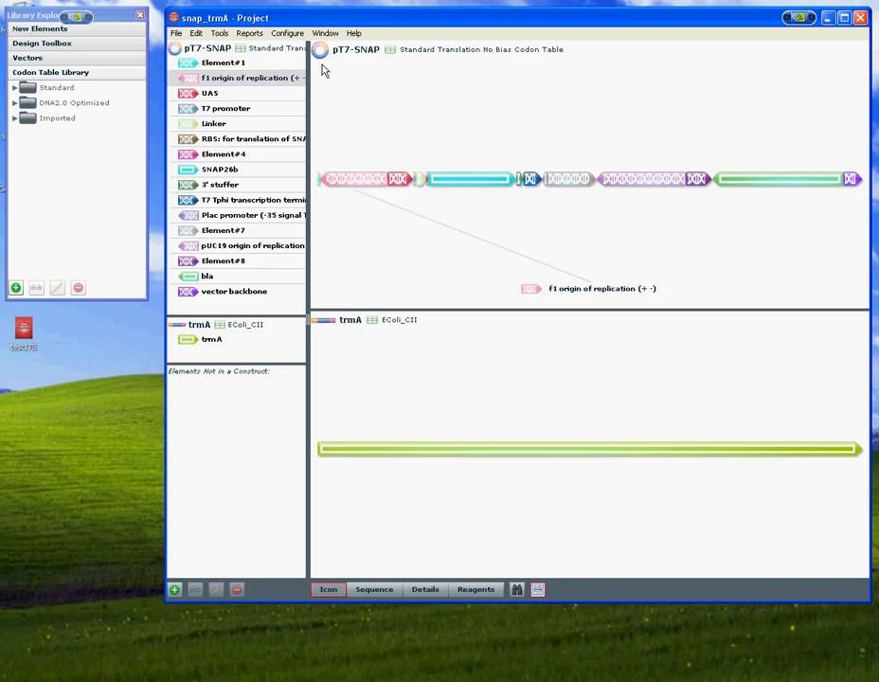
mouse_move(375, 176)
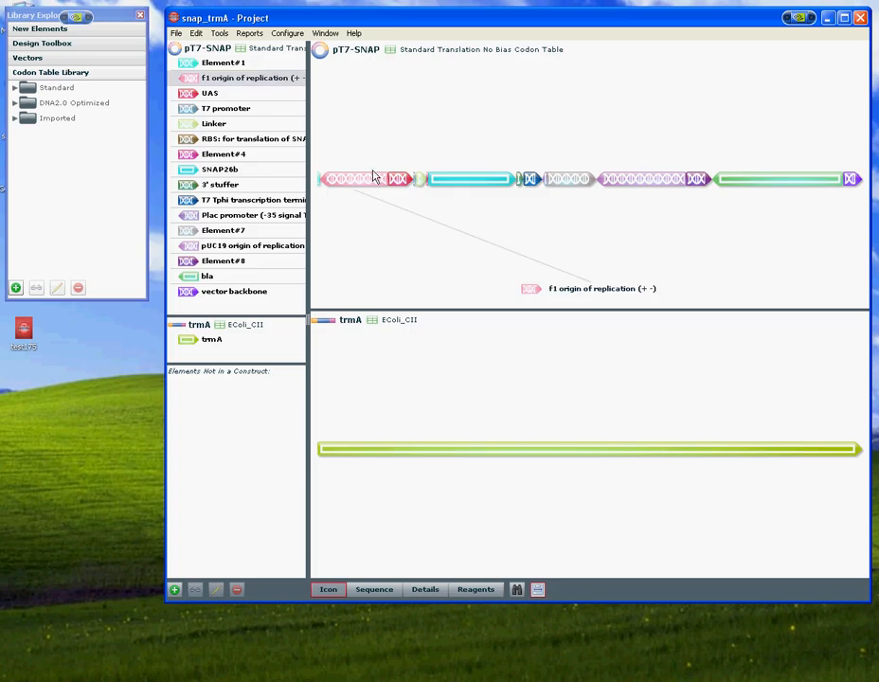
left_click(223, 262)
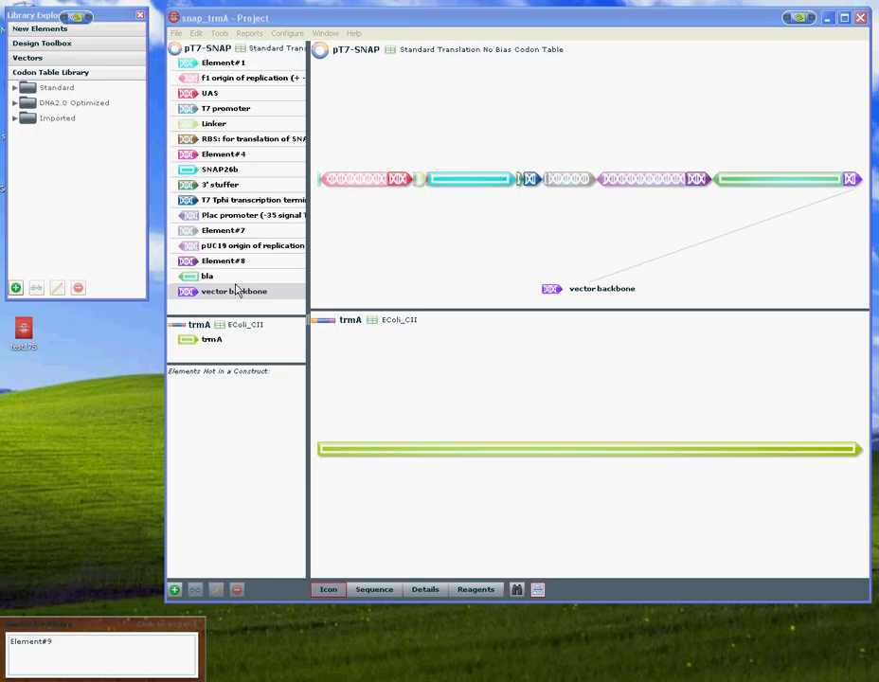
left_click(212, 339)
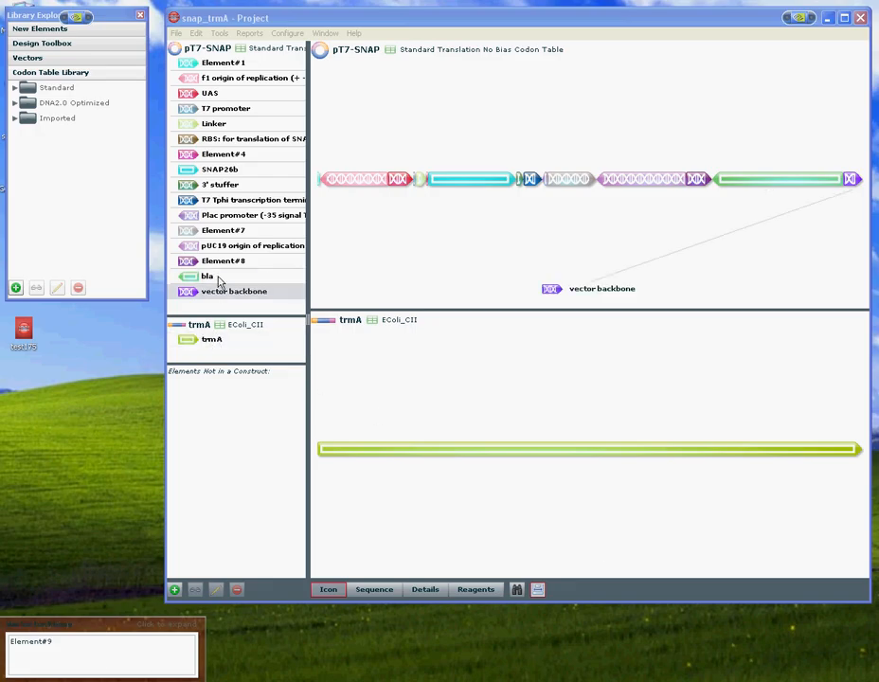
left_click(223, 262)
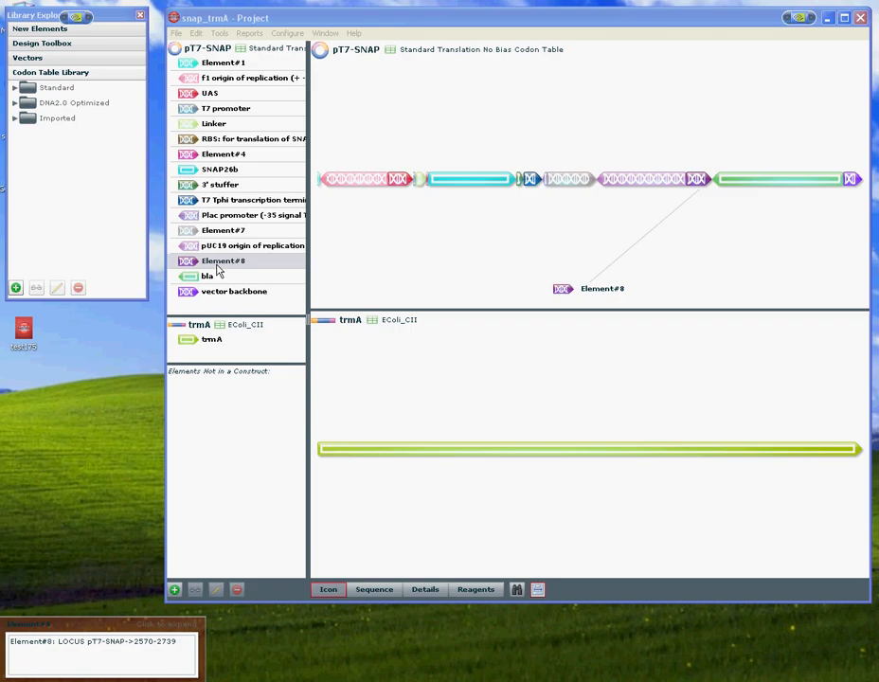
left_click(252, 216)
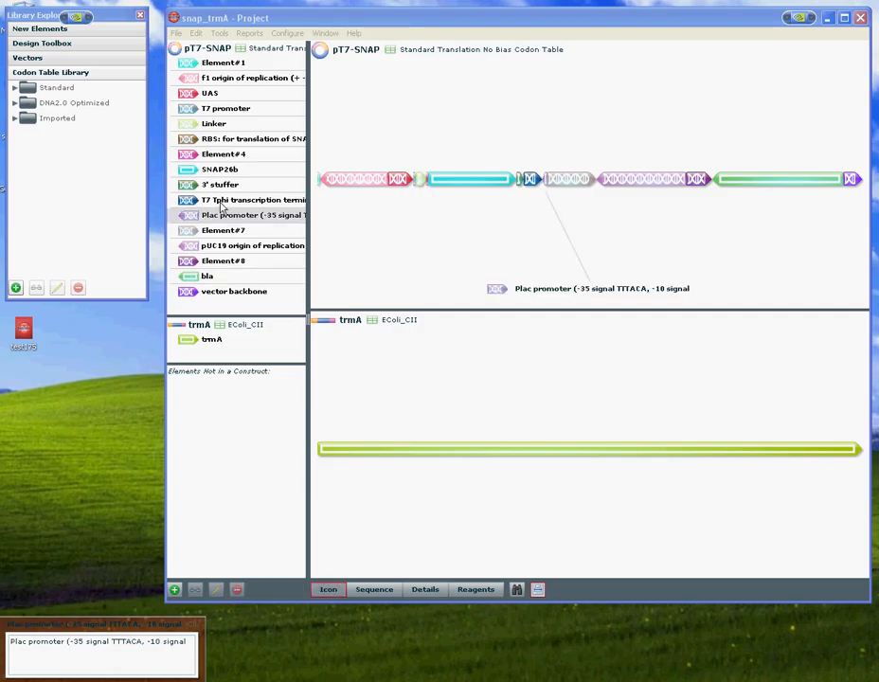
left_click(220, 184)
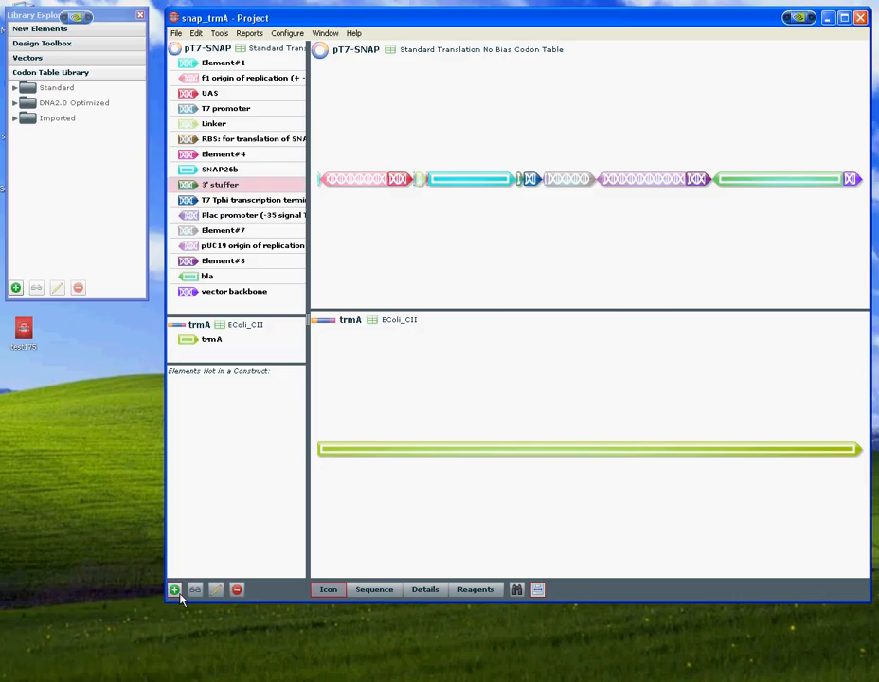
Create a new DNA element named 'test' with a placeholder sequence and the note 'this is junk'
left_click(174, 590)
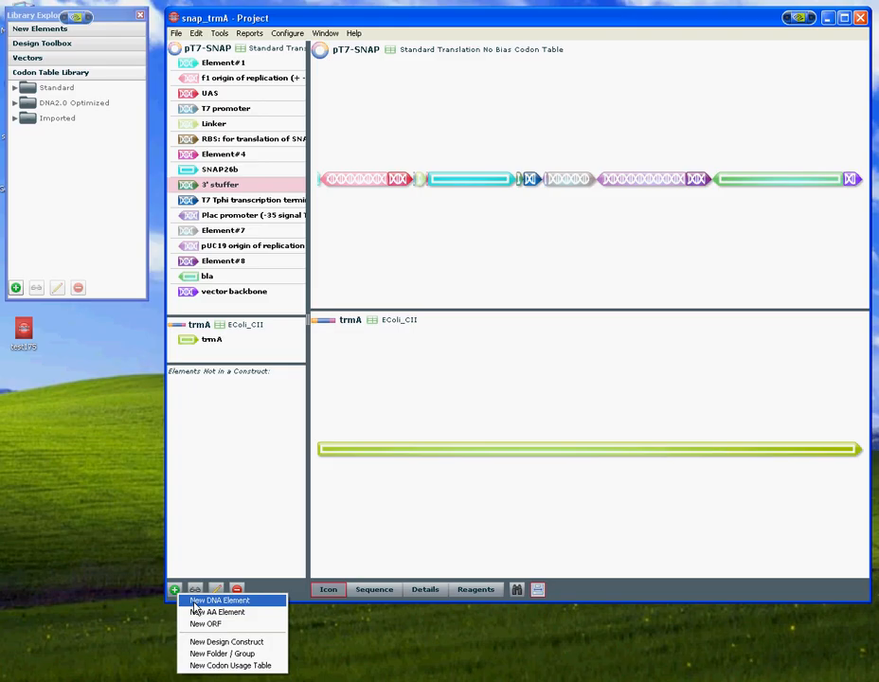
left_click(219, 599)
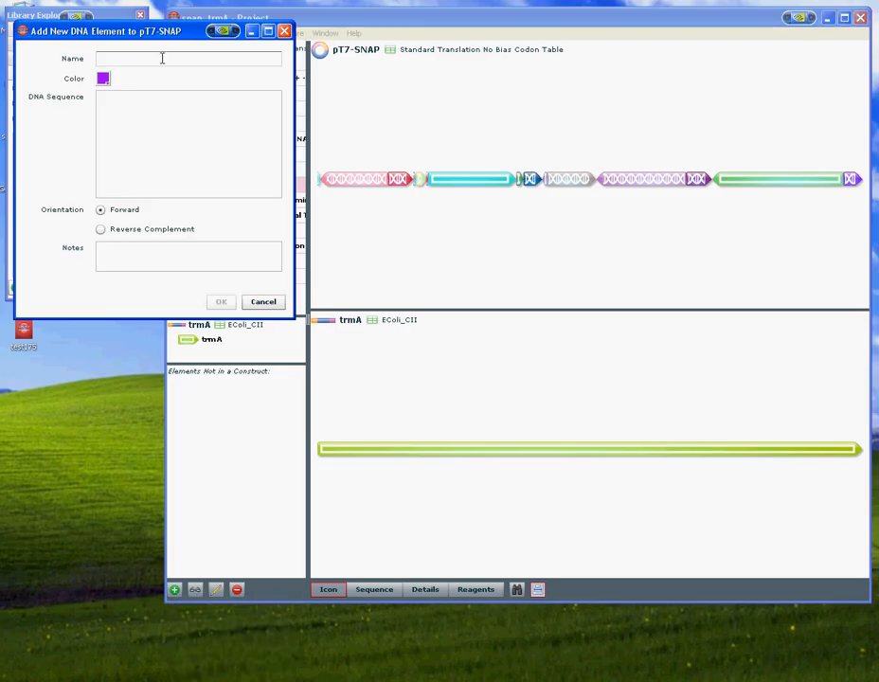
left_click(188, 57)
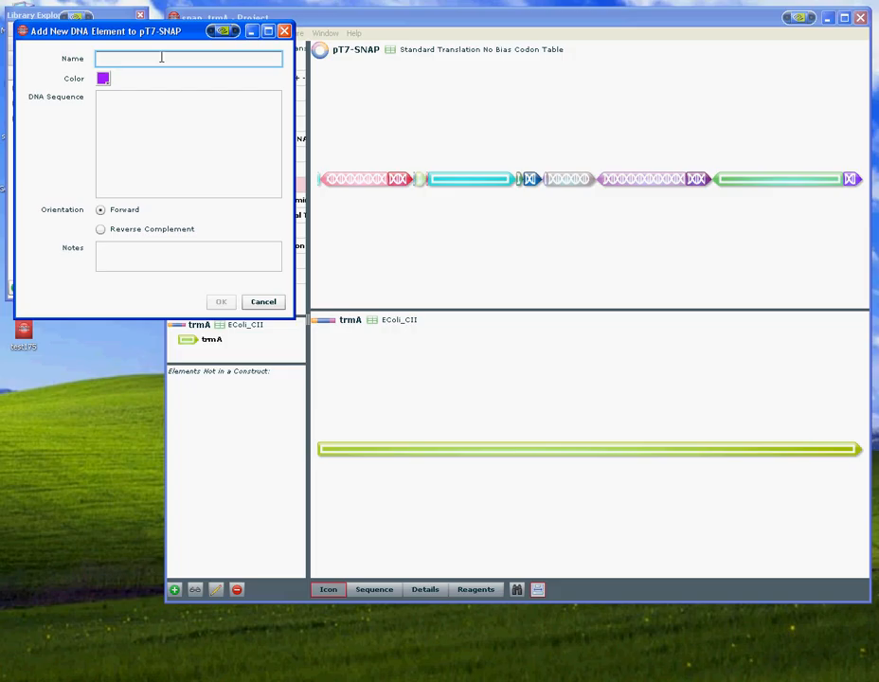
type("test")
left_click(188, 144)
type("aaaaaaaaaaaaaaaaaaaaaaaaaa")
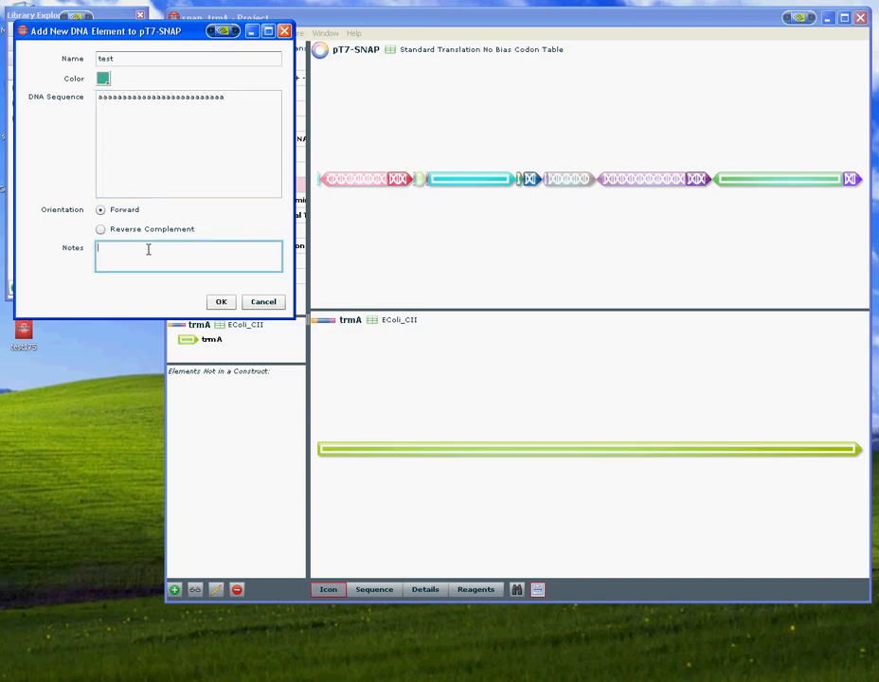
type("this is junk")
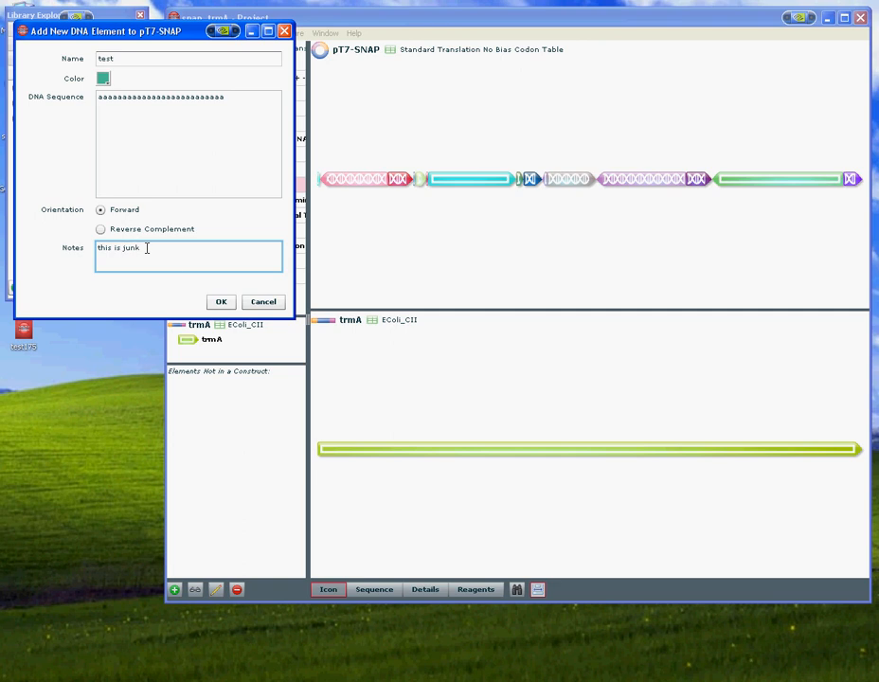
left_click(221, 302)
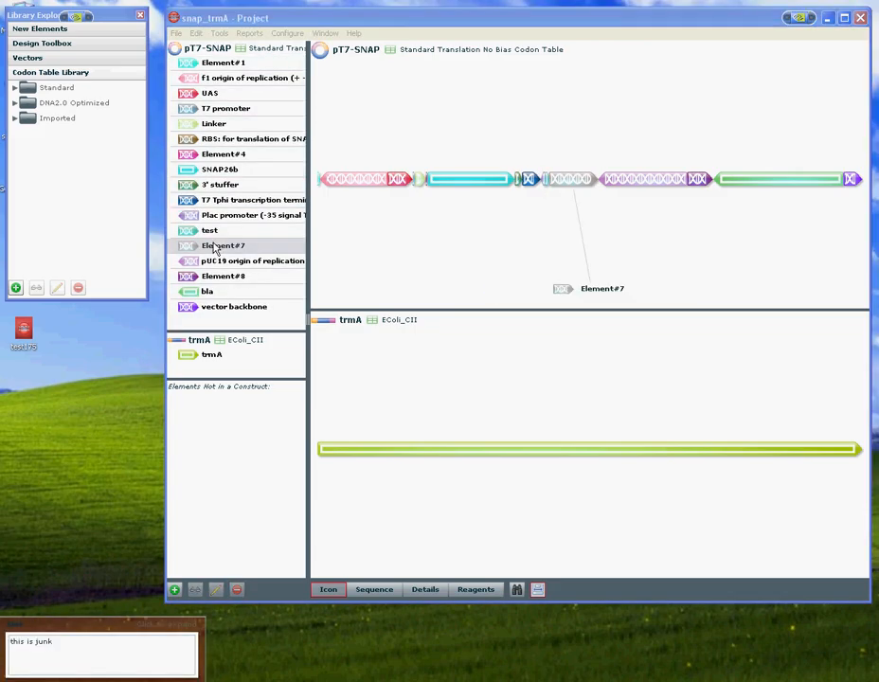
Move the 'test' element out of pT7-SNAP into the Elements Not in a Construct pane
left_click(208, 231)
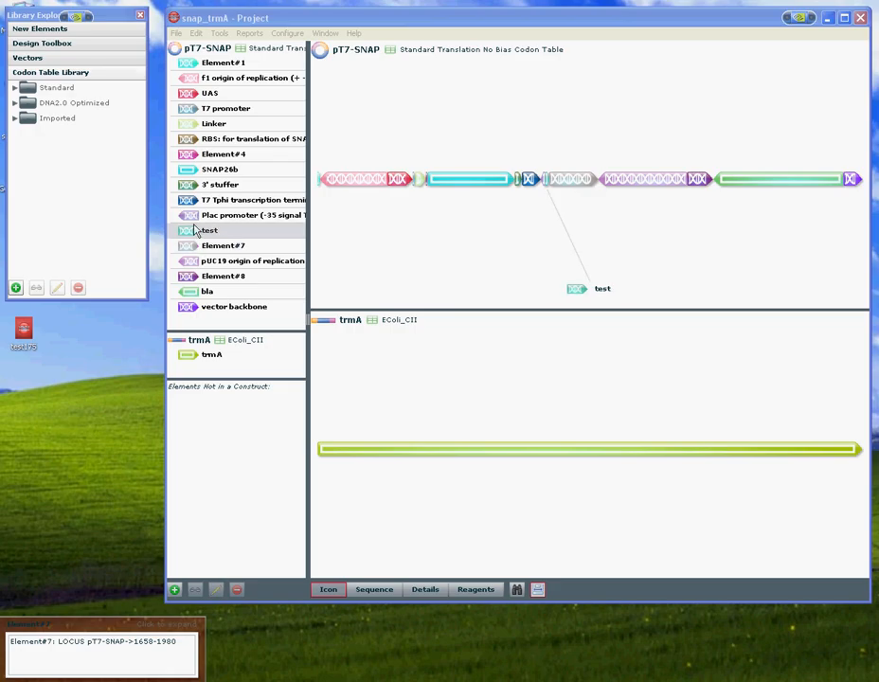
left_click(208, 232)
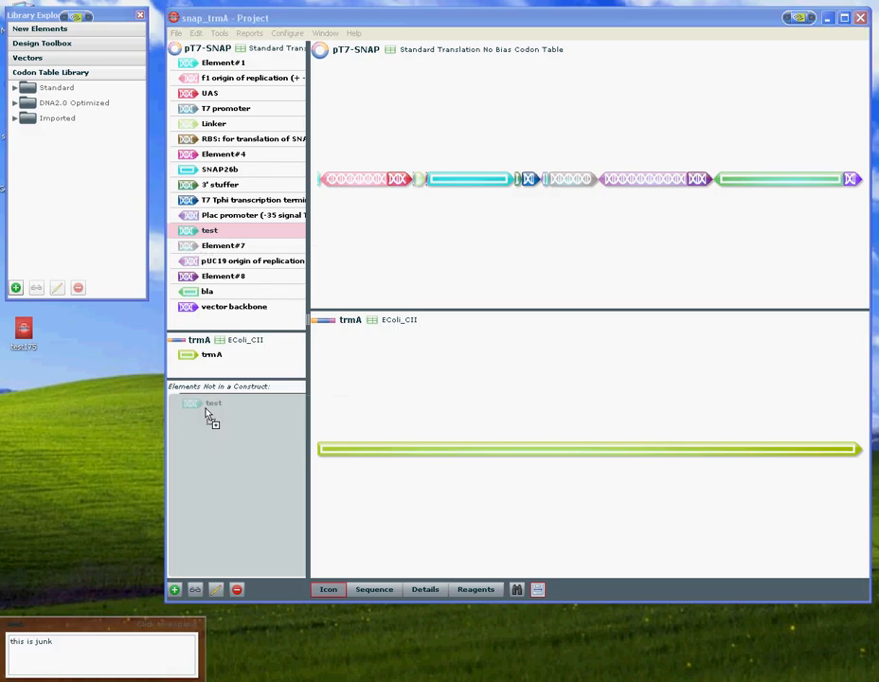
left_click(213, 398)
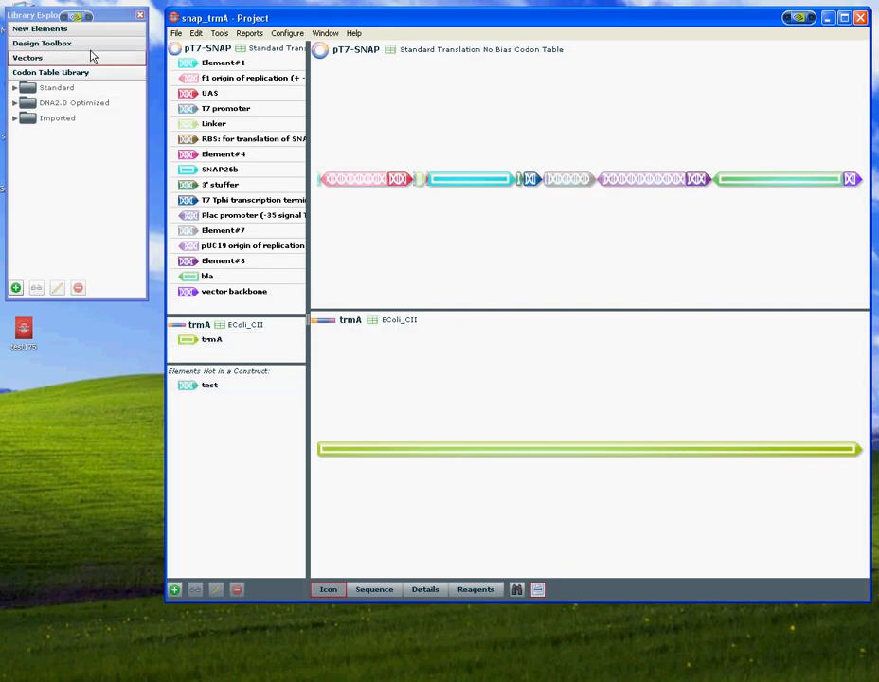
Add the 6His epitope tag from the Design Toolbox fusion tags to pT7-SNAP
left_click(41, 42)
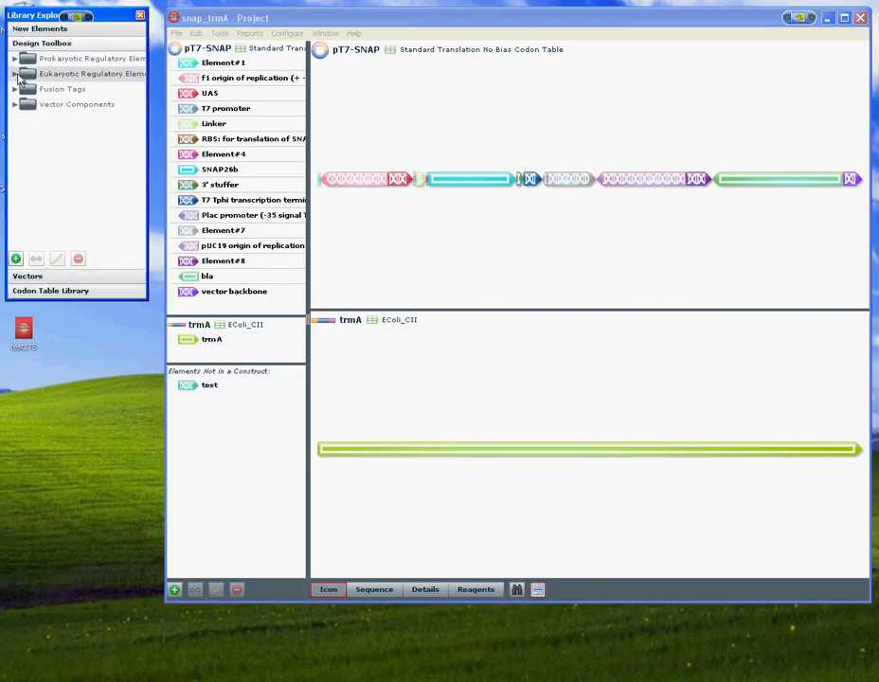
left_click(15, 89)
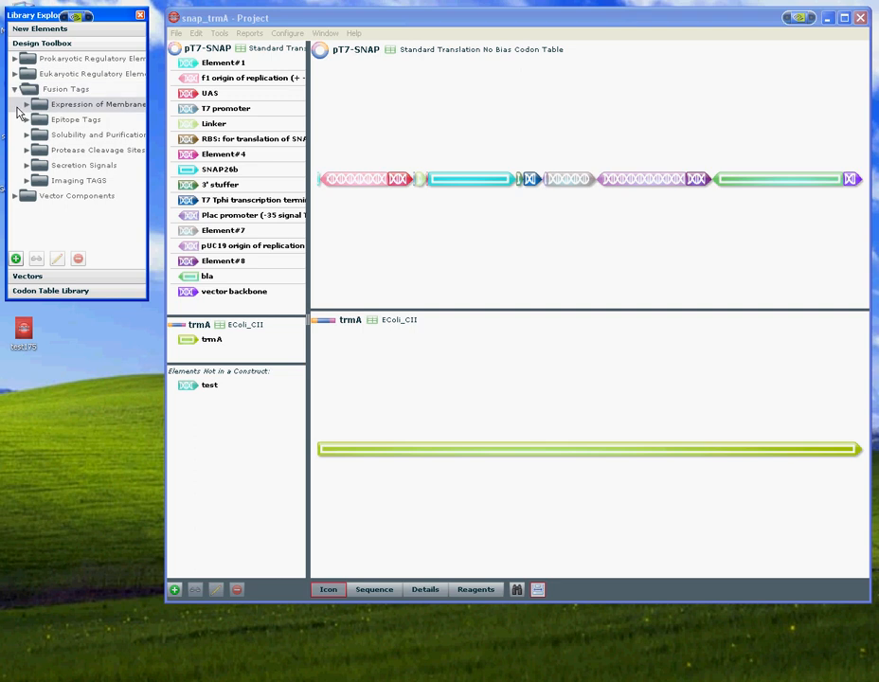
left_click(27, 120)
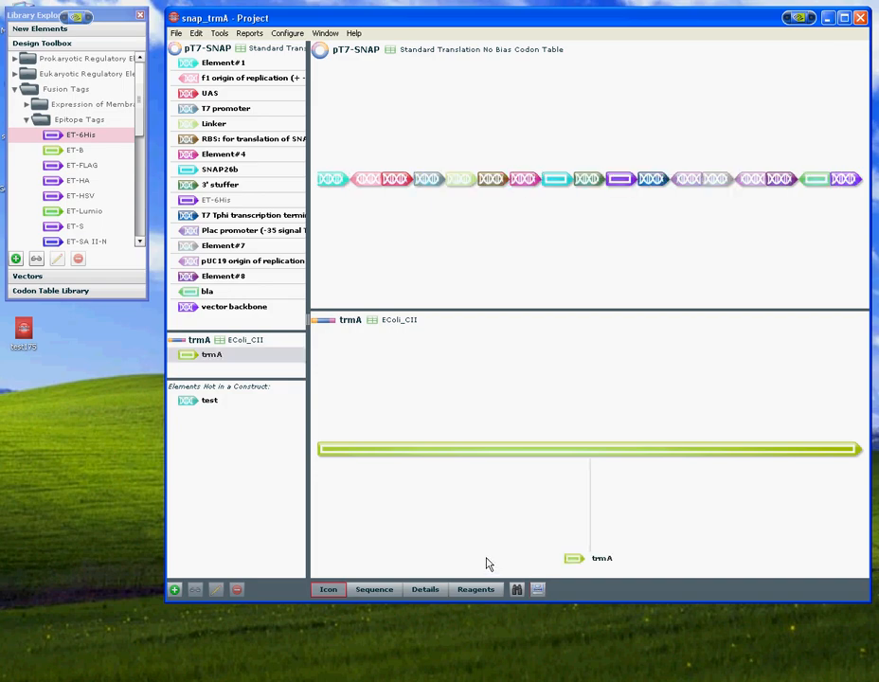
left_click(557, 178)
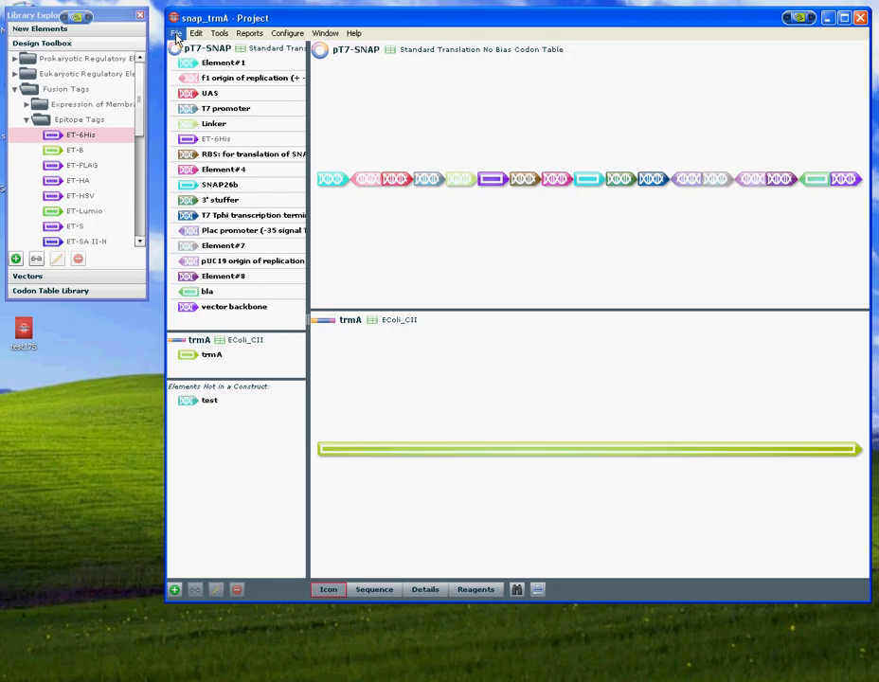
left_click(176, 34)
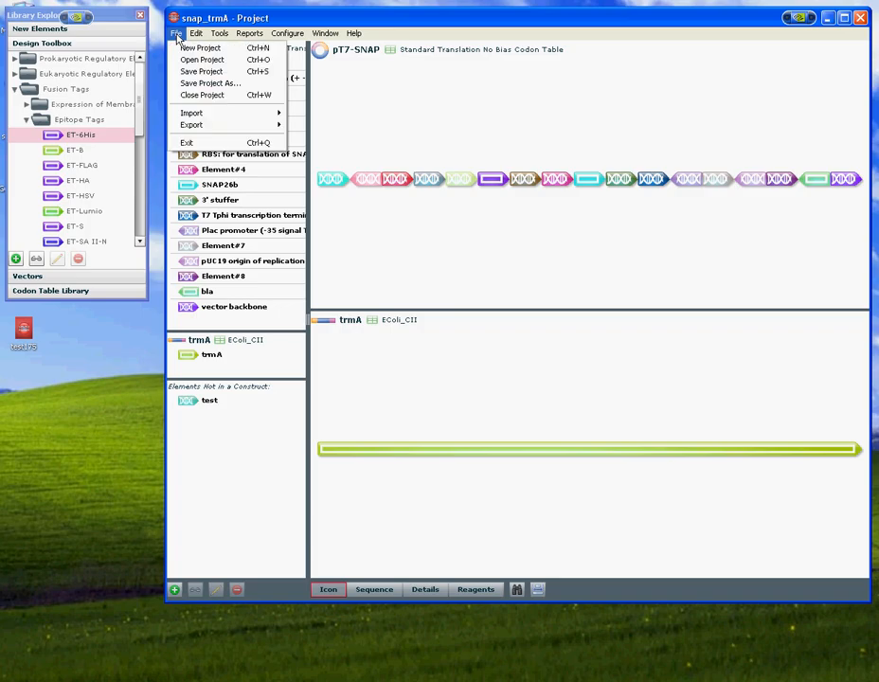
mouse_move(201, 59)
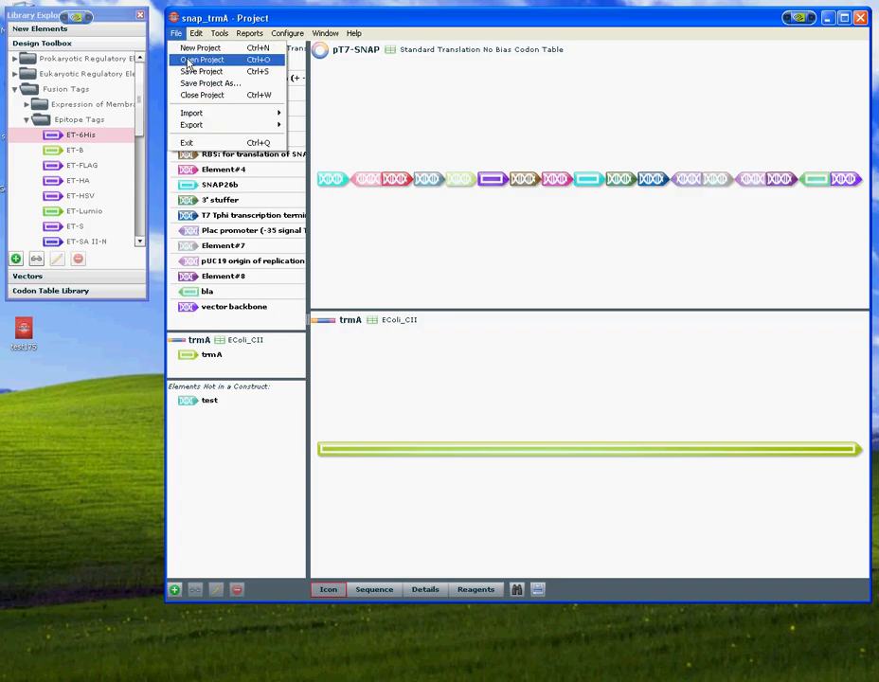
mouse_move(201, 84)
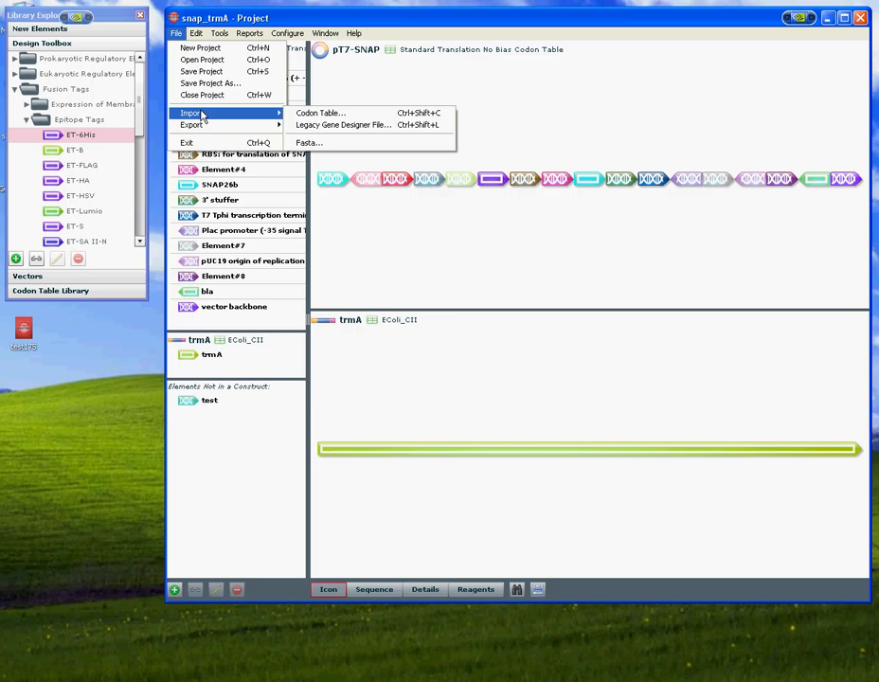
mouse_move(191, 125)
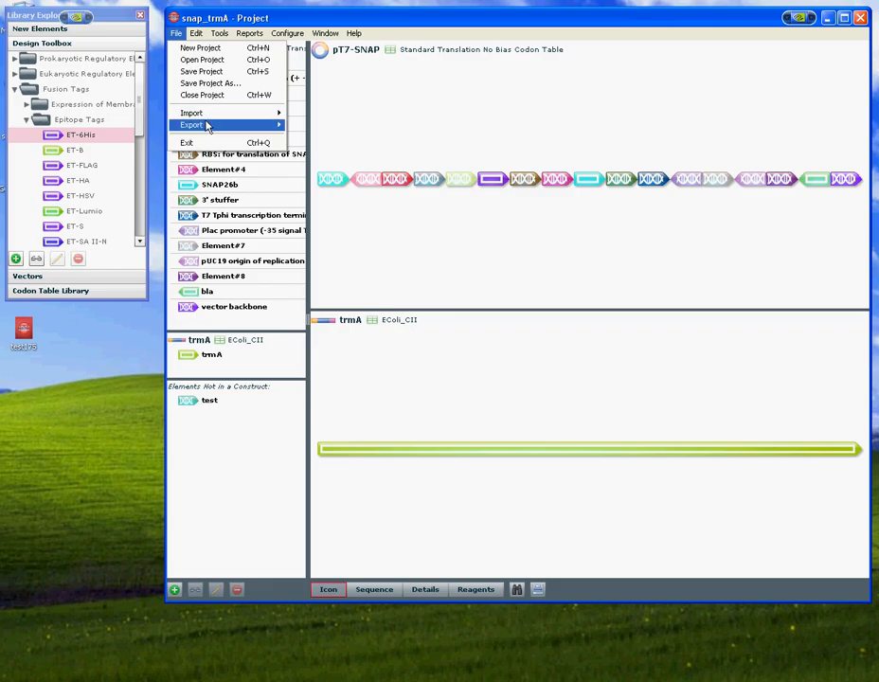
left_click(198, 34)
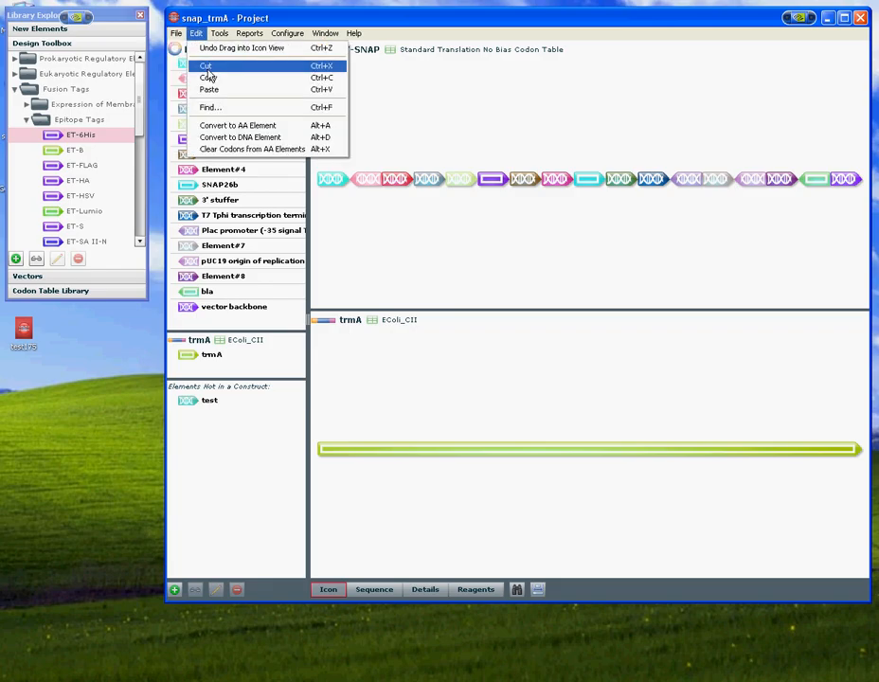
mouse_move(208, 89)
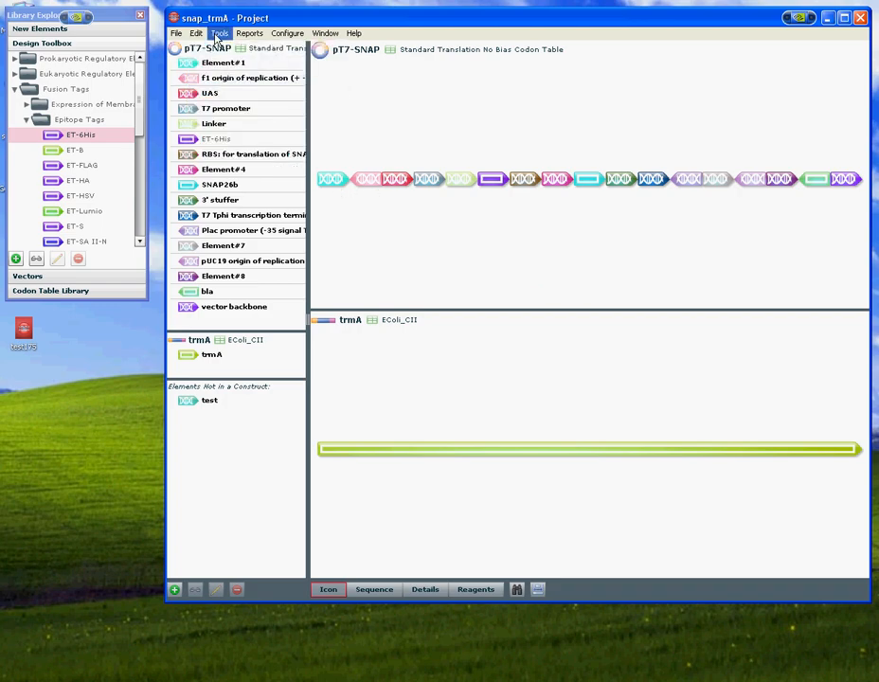
left_click(220, 34)
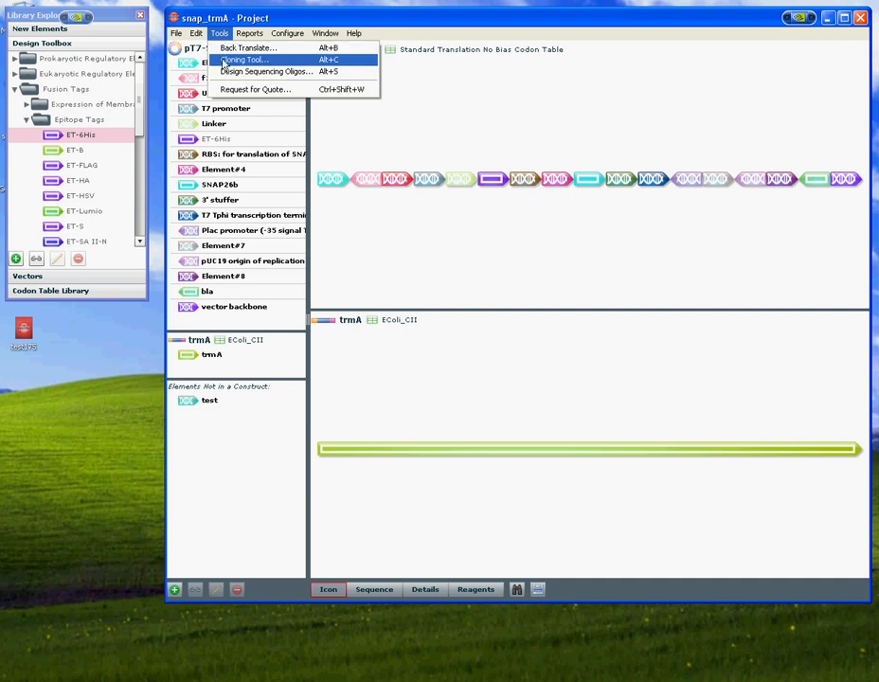
mouse_move(265, 72)
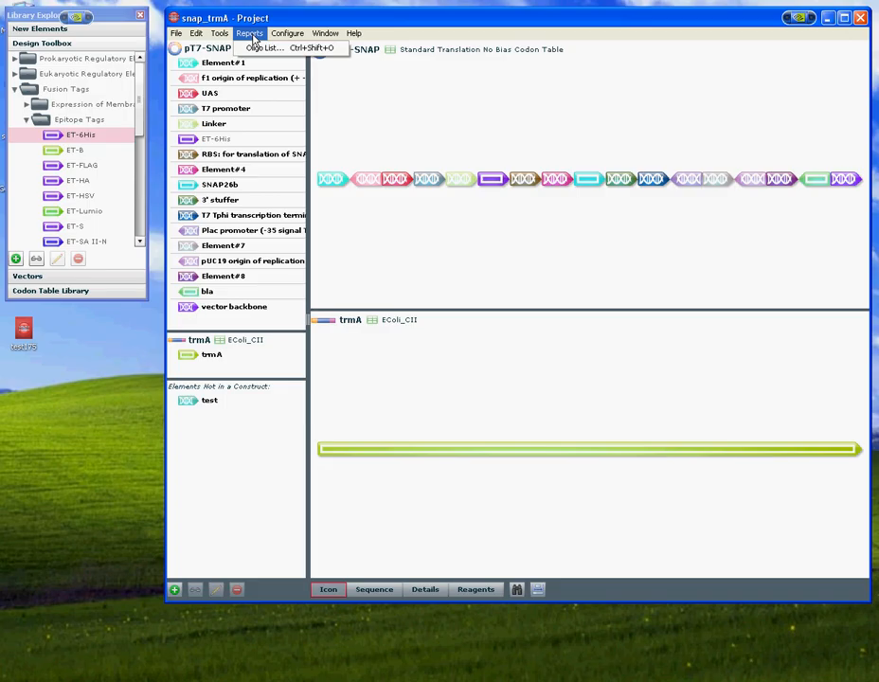
left_click(288, 34)
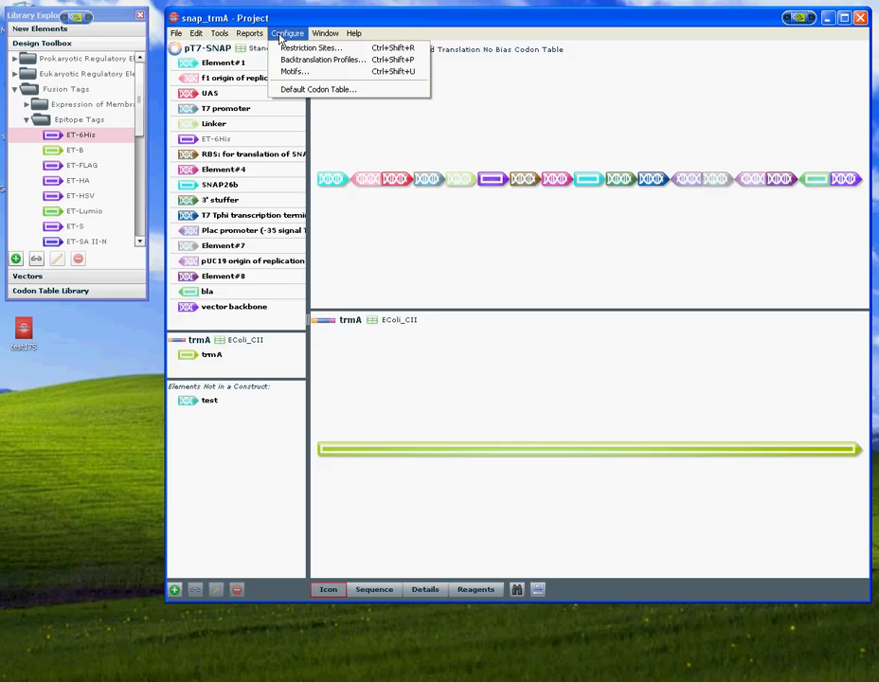
mouse_move(322, 58)
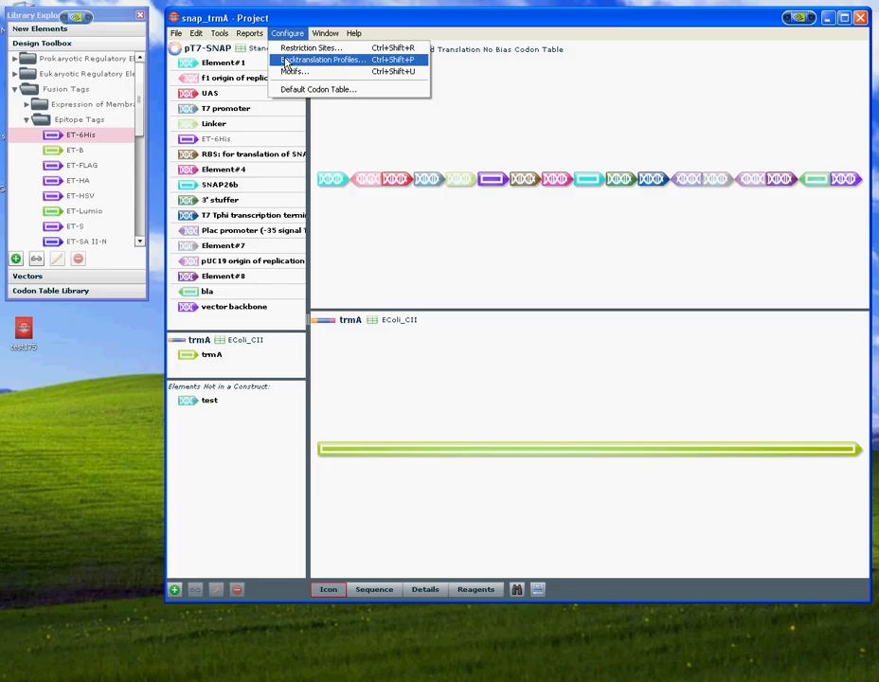
left_click(326, 34)
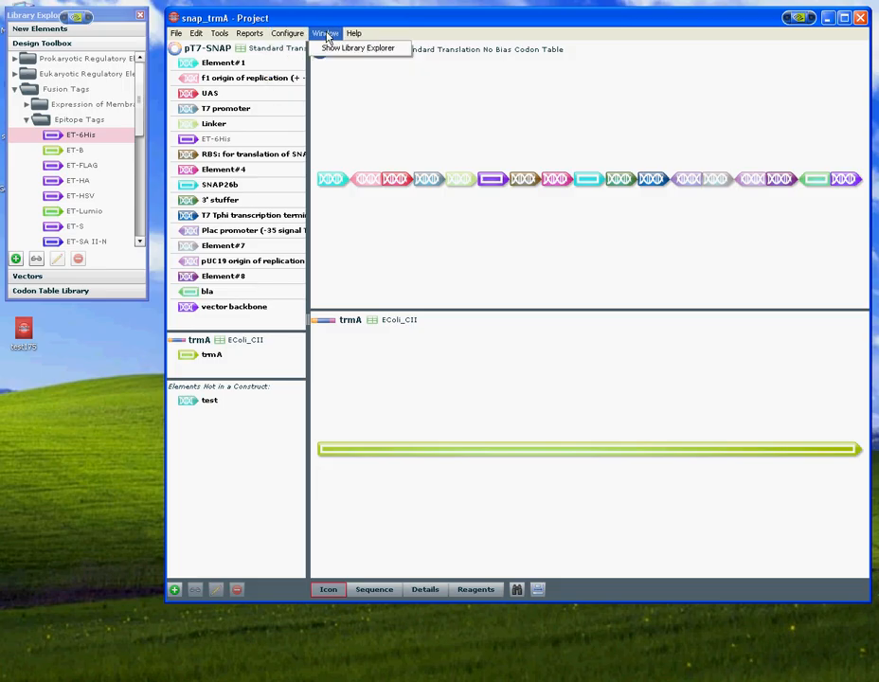
left_click(288, 34)
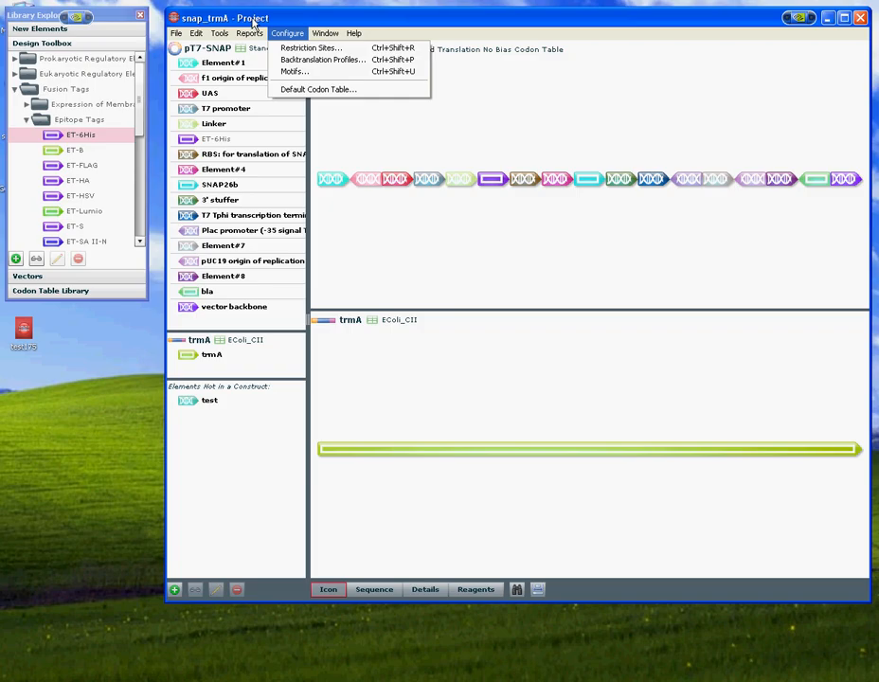
left_click(326, 34)
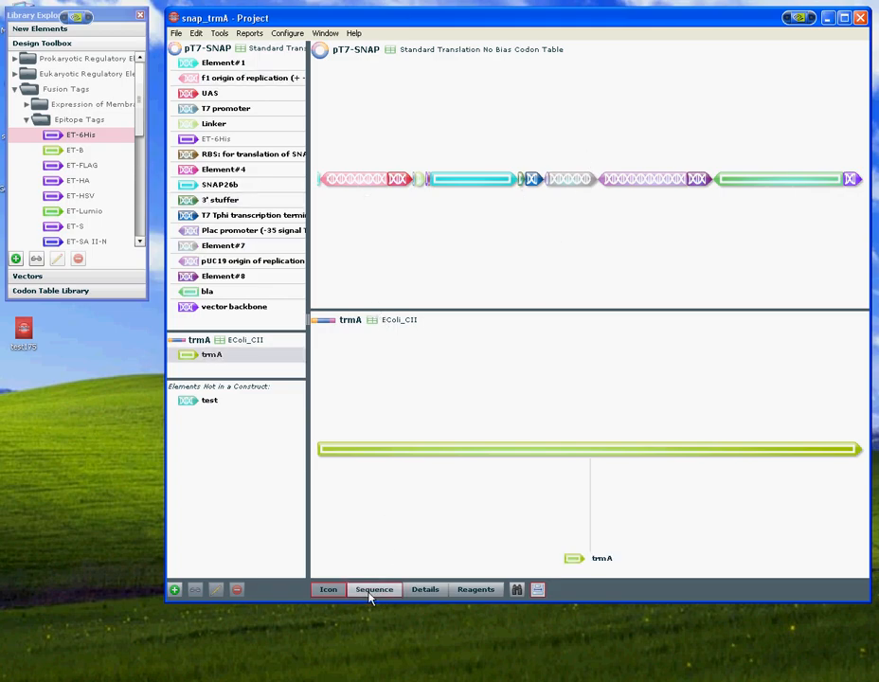
Switch pT7-SNAP to sequence view with the circular map, scrolled to the 6His region
left_click(373, 589)
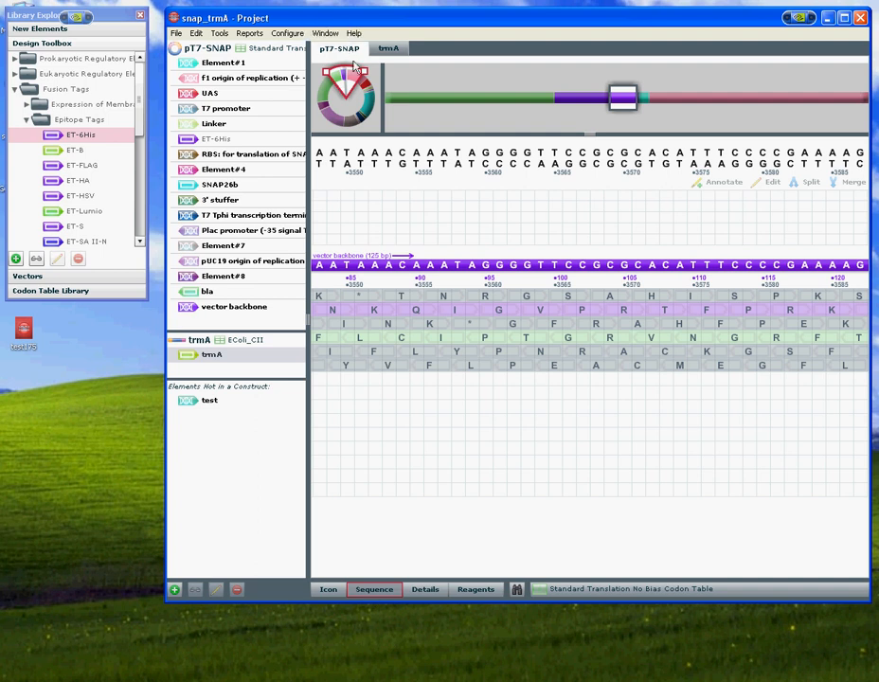
left_click(389, 49)
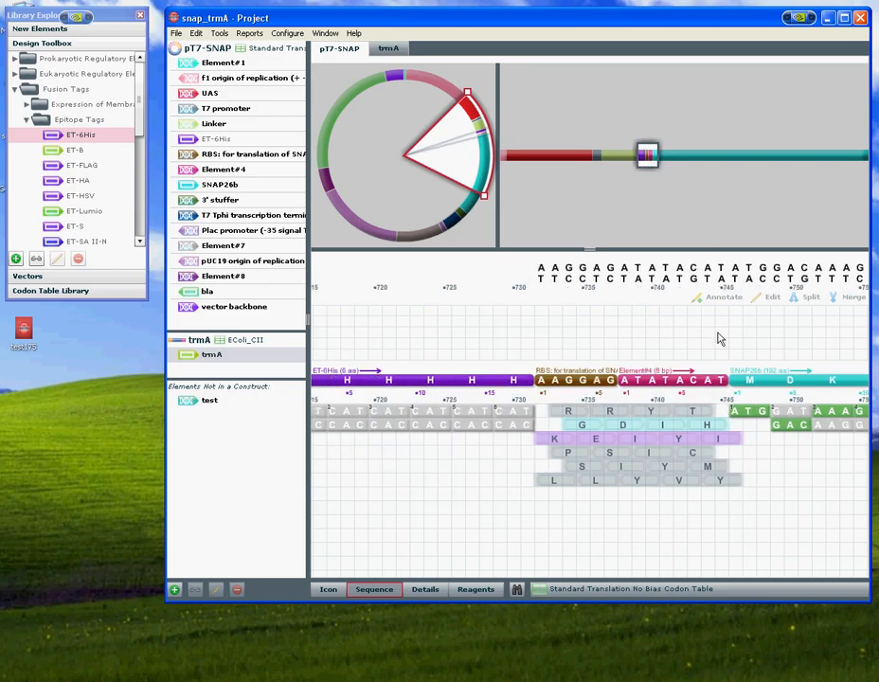
mouse_move(792, 376)
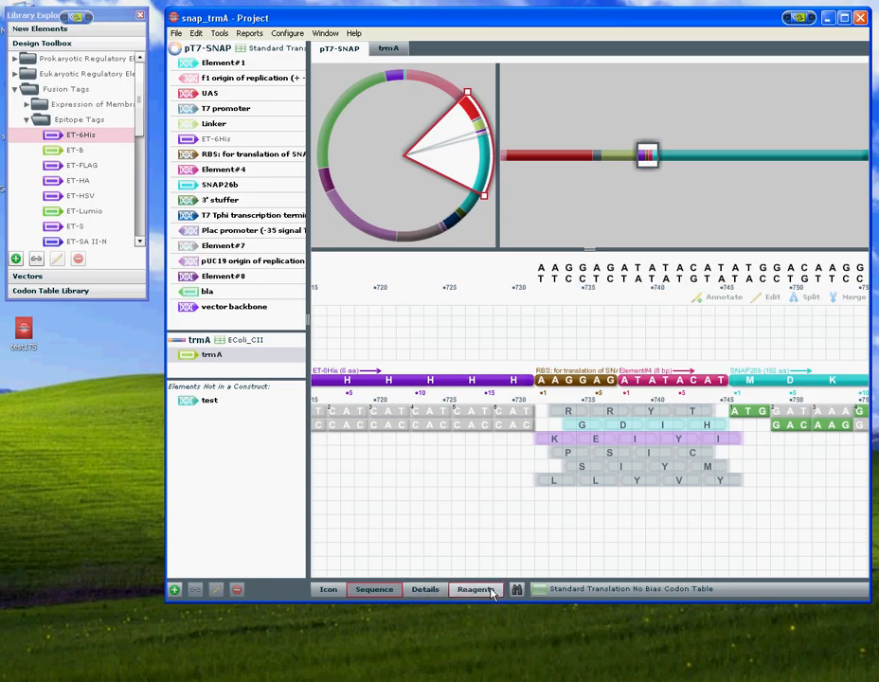
Run a restriction-site search on pT7-SNAP for a chosen enzyme set, listing found and missing sites
left_click(373, 587)
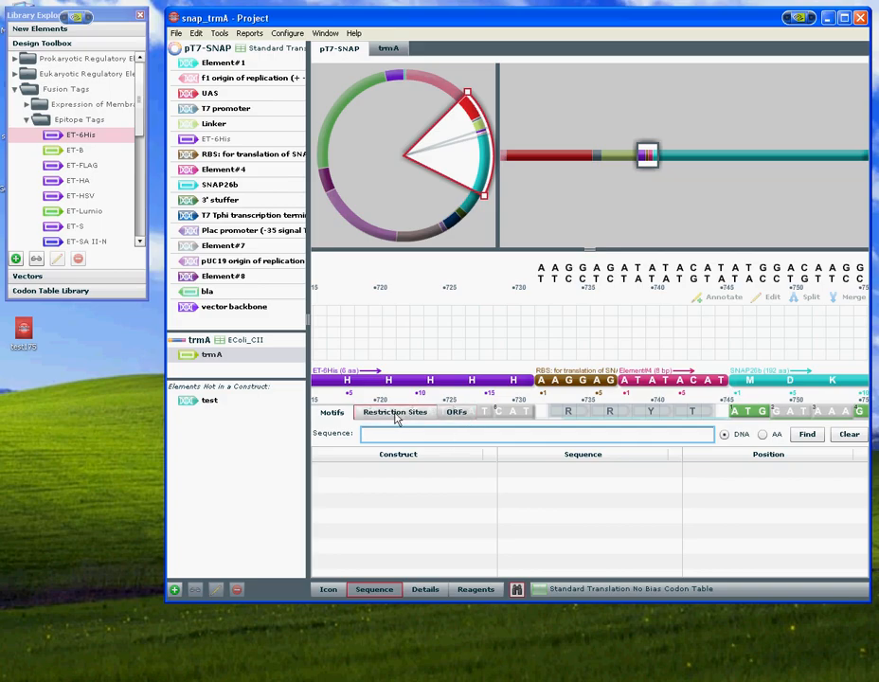
left_click(394, 413)
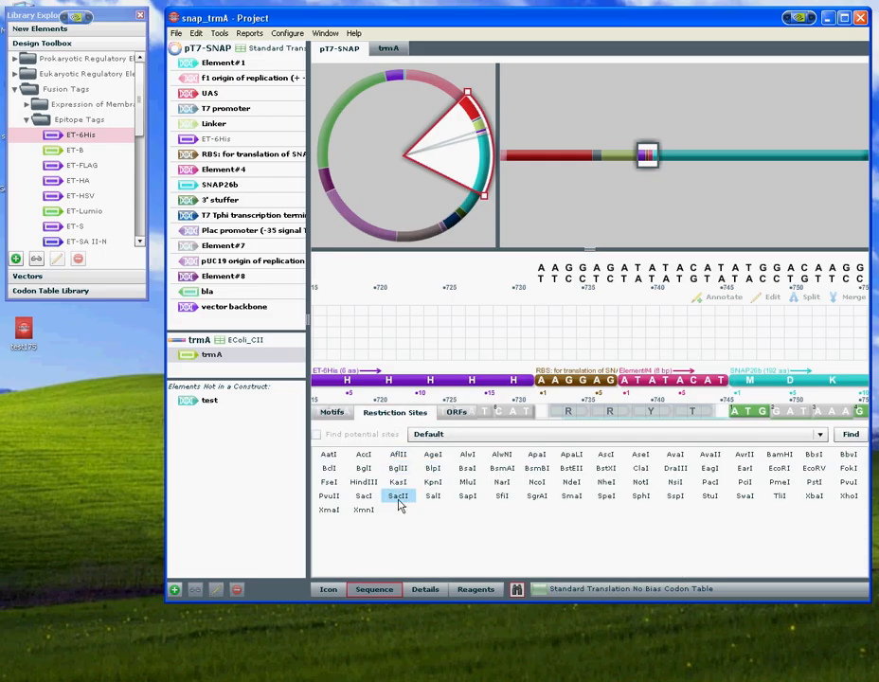
left_click(364, 483)
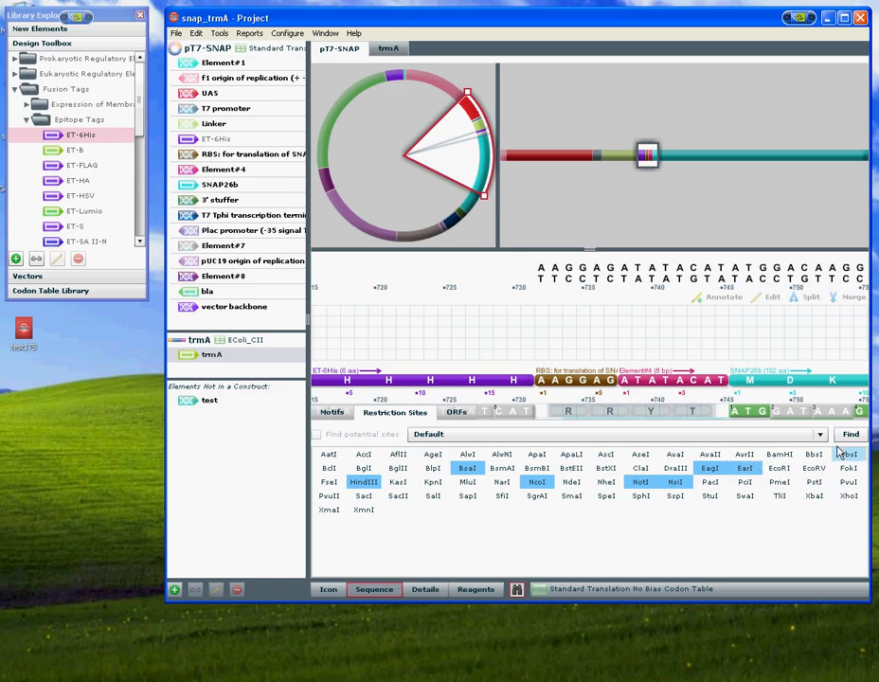
left_click(850, 434)
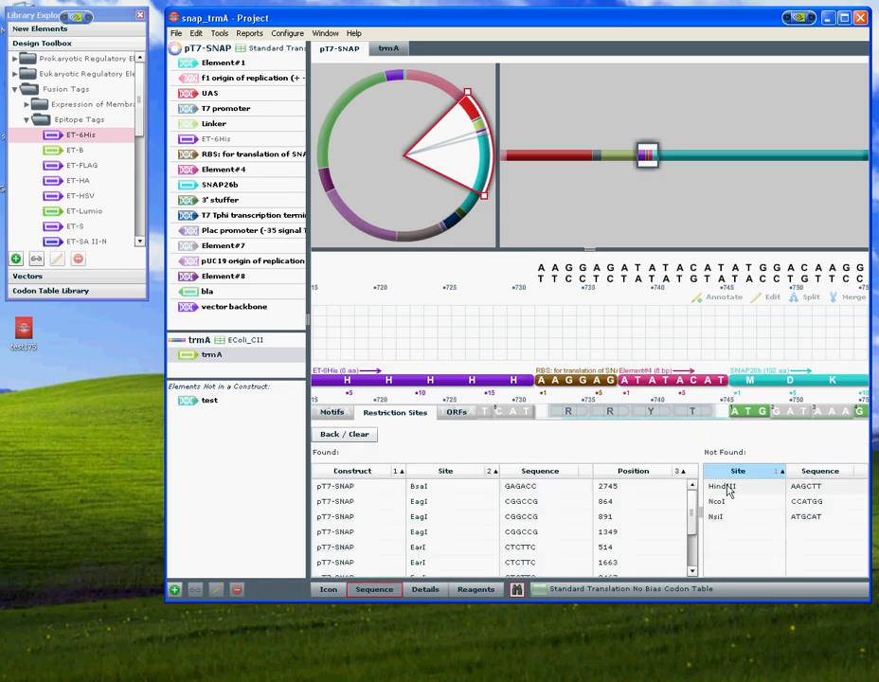
Jump the sequence view to found restriction sites, ending on the EagI CGGCCG site at 591
left_click(819, 470)
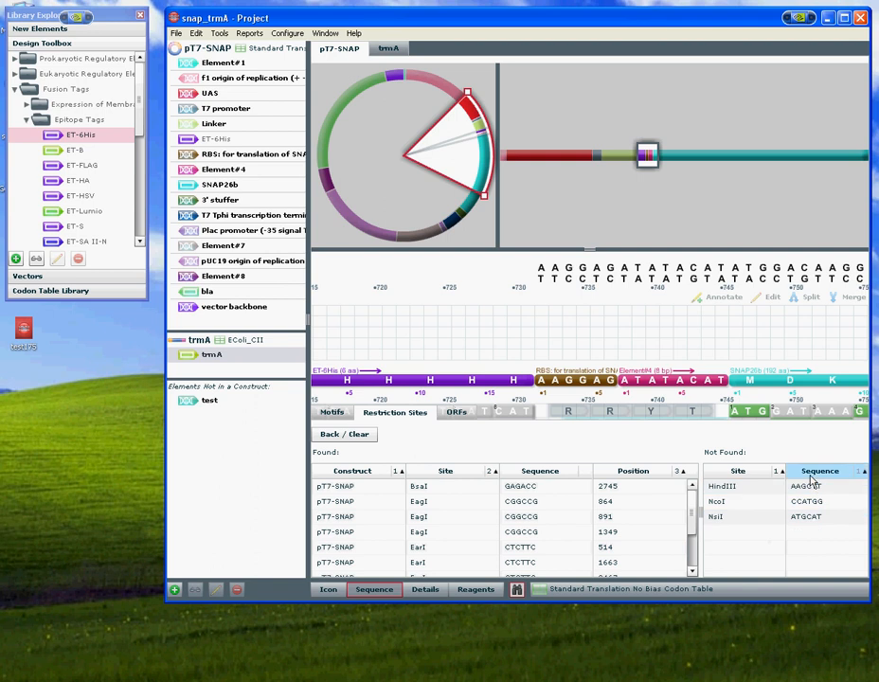
left_click(722, 485)
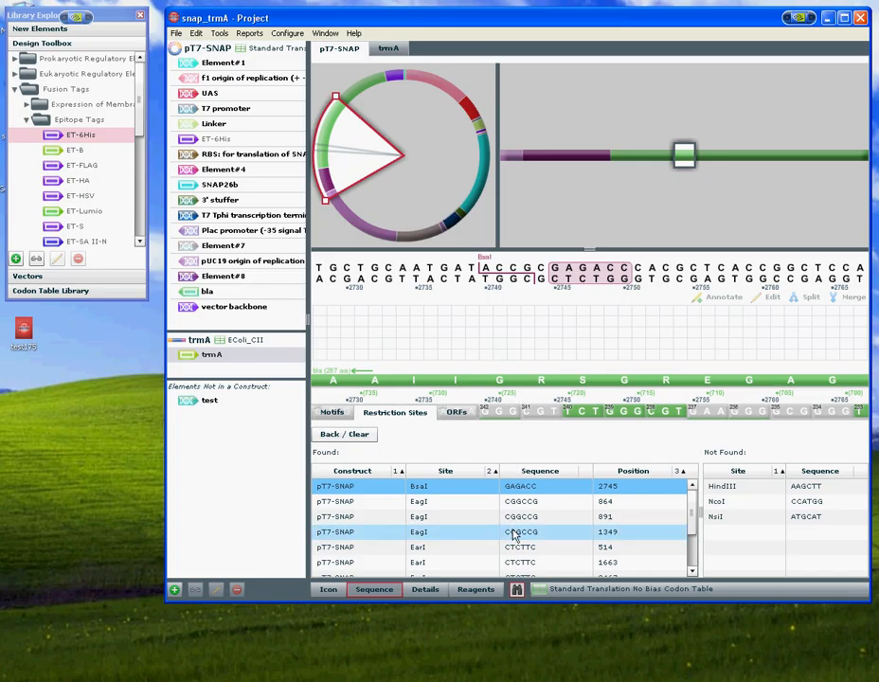
left_click(522, 515)
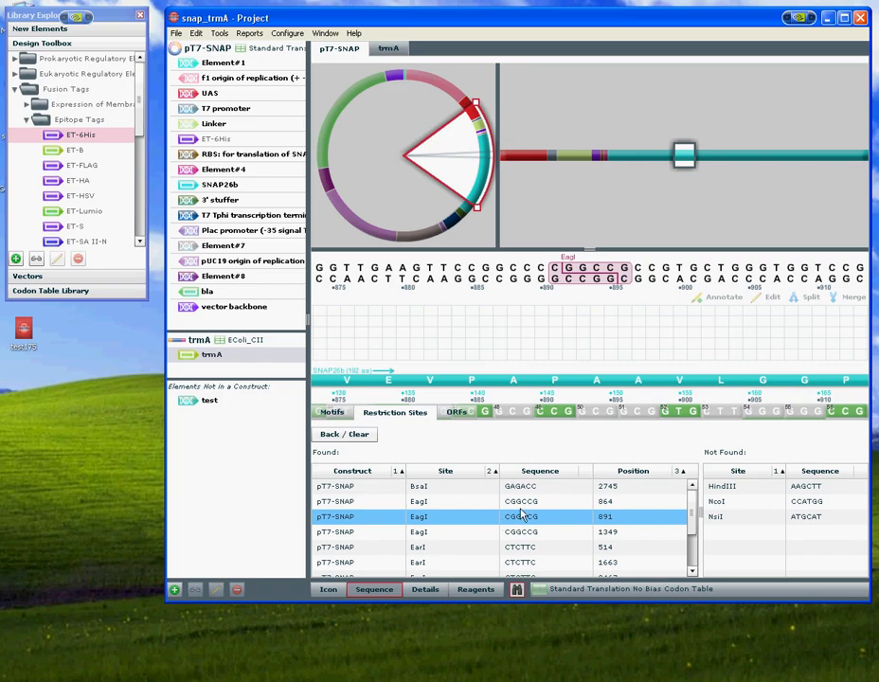